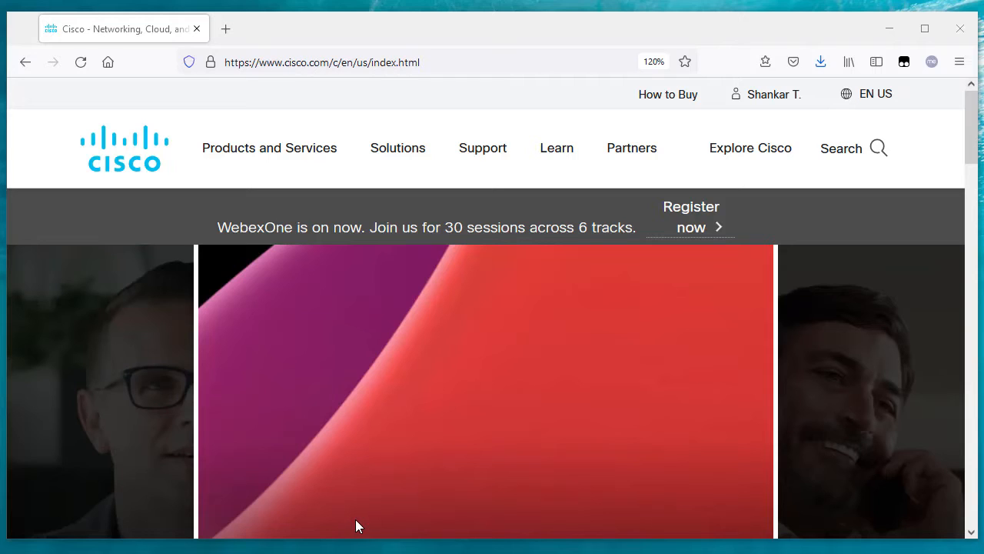
mouse_move(457, 346)
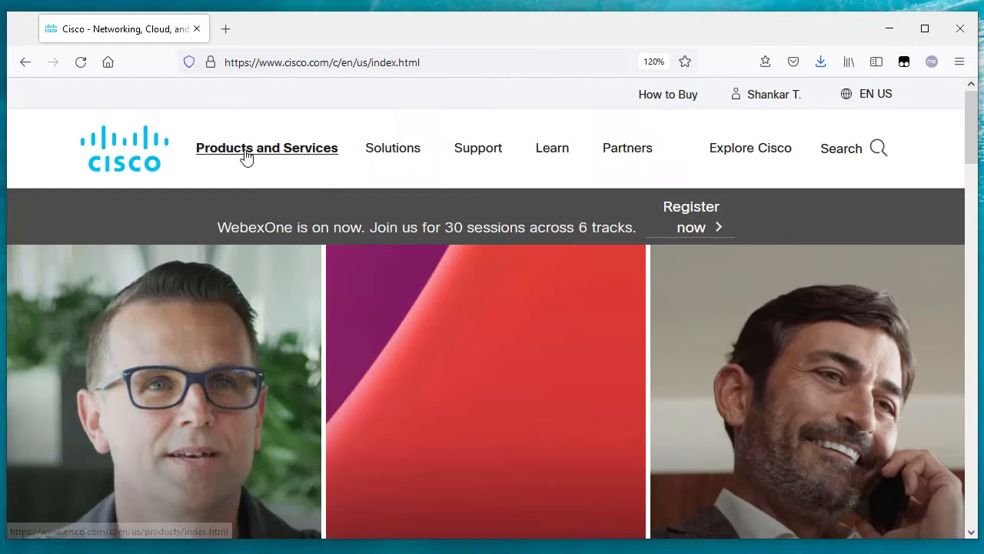
Step: Choose Routers under Networking in Cisco.com's Products and Services menu
left_click(266, 147)
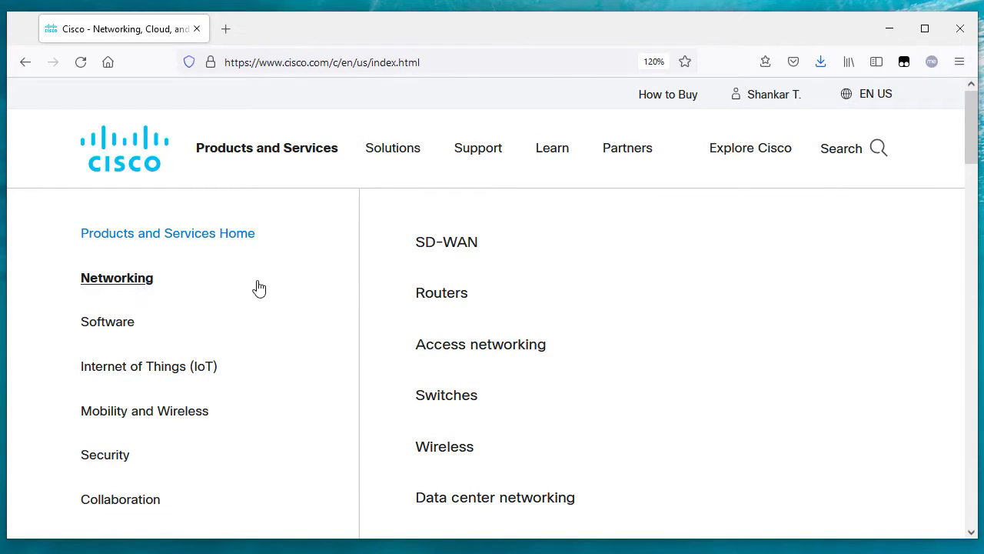
left_click(441, 292)
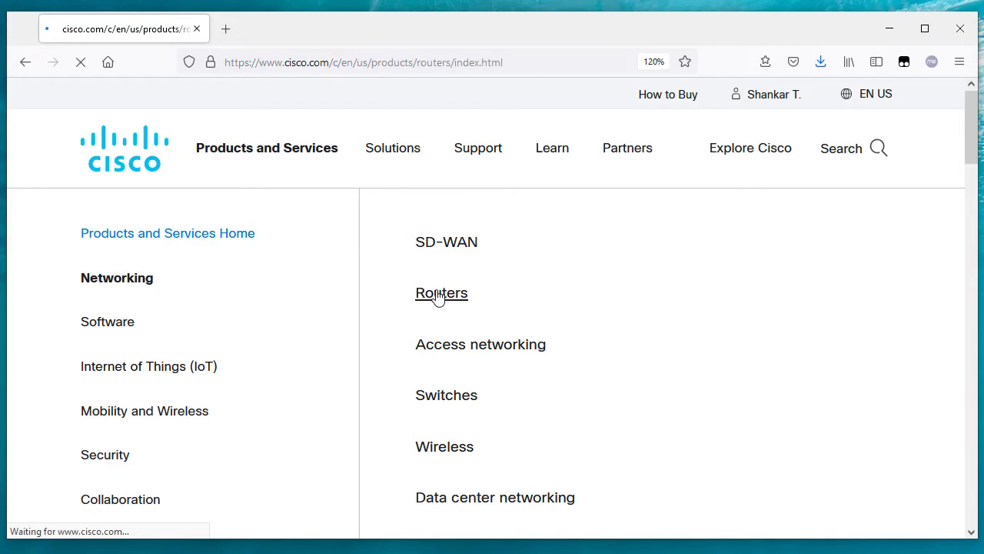
Step: Scroll to the Routers page's Products section and choose View all routers
left_click(441, 293)
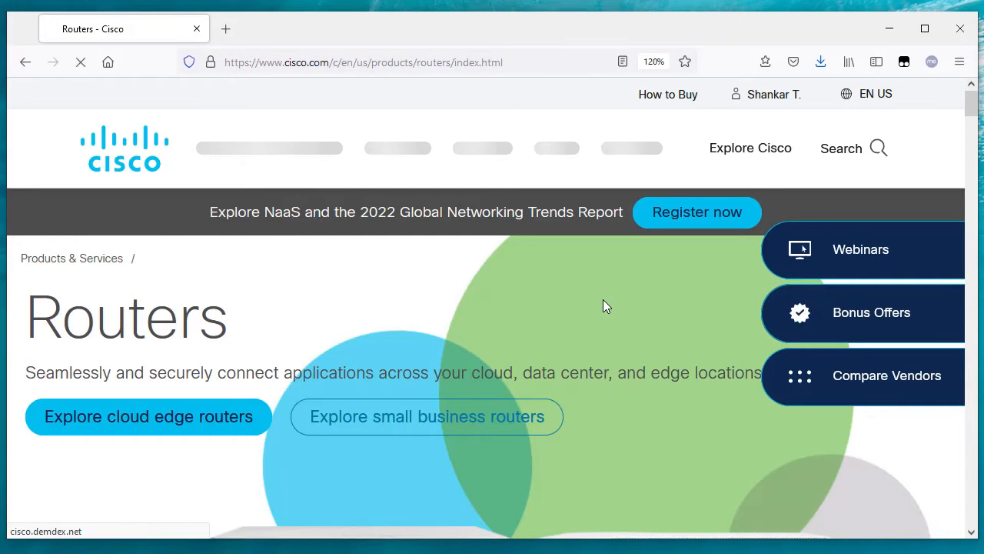
scroll("down", 3)
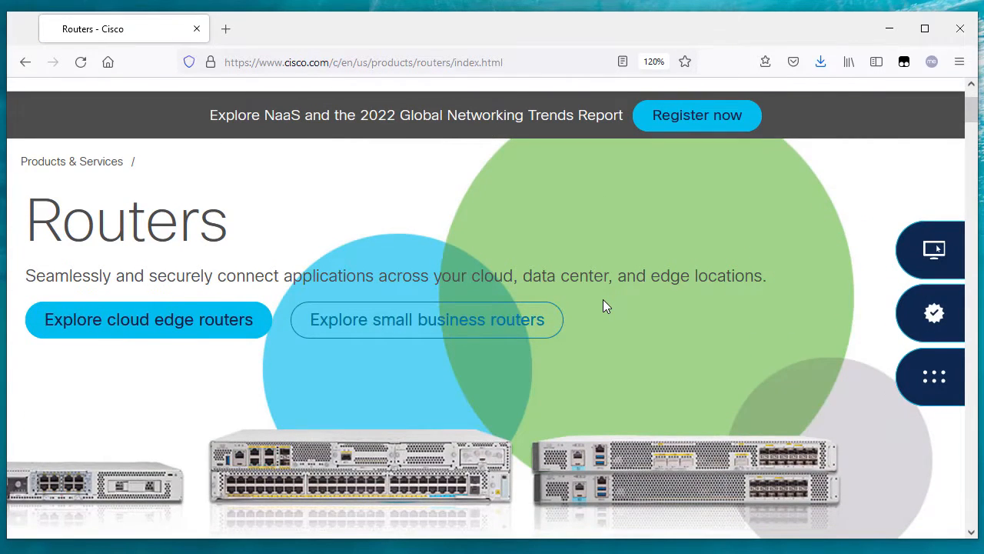
scroll("down", 3)
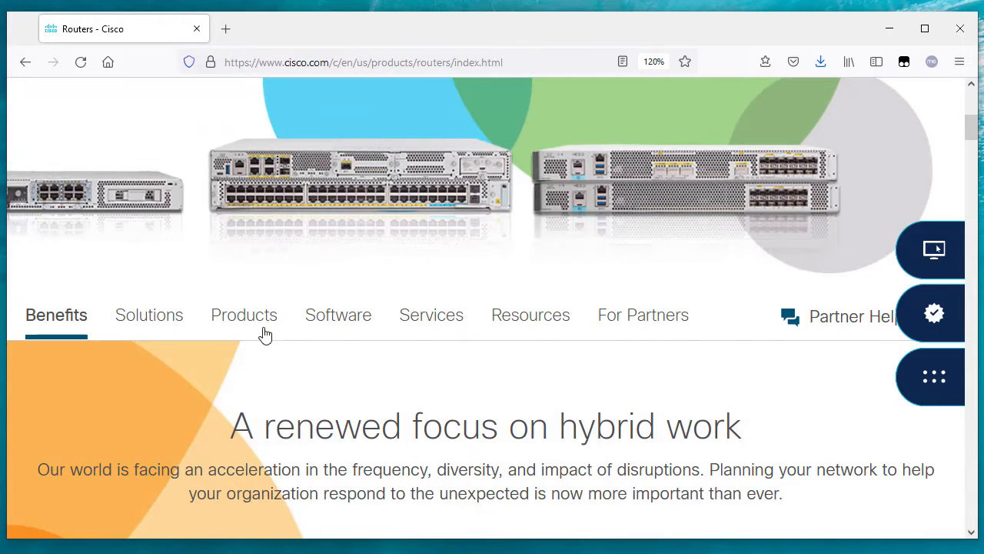
left_click(244, 315)
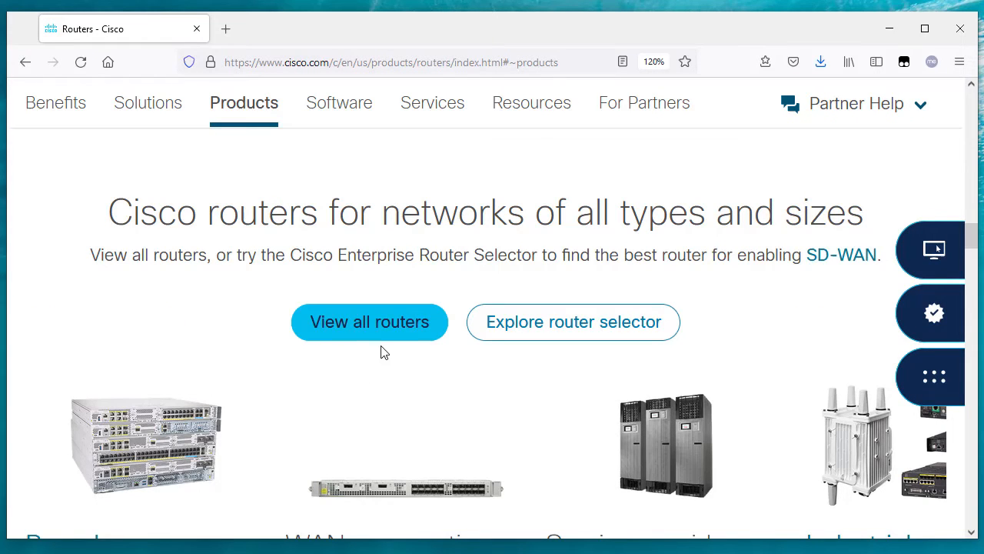
left_click(369, 321)
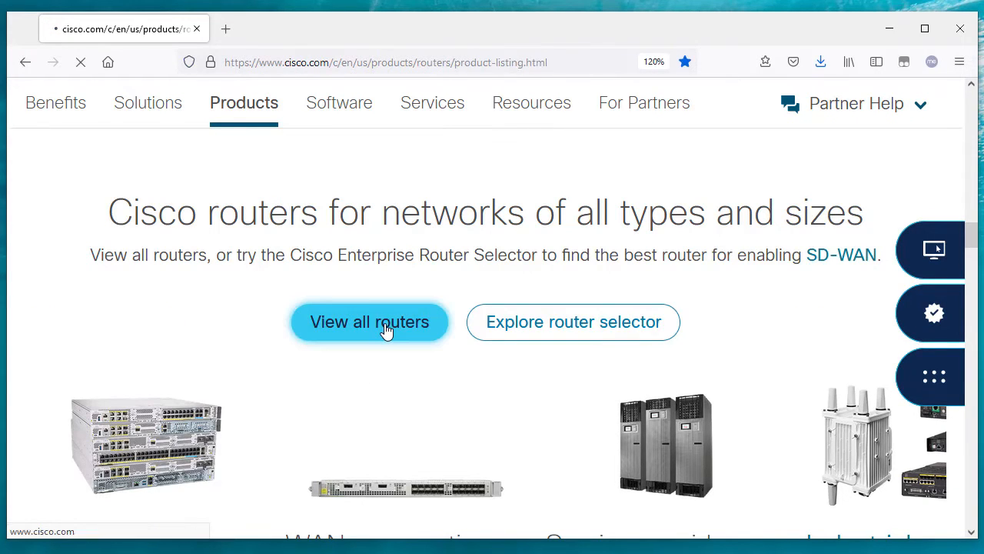
Step: Scroll to Service Provider Edge Routers and open Cisco ASR 900 Series Aggregation Services Routers
left_click(369, 322)
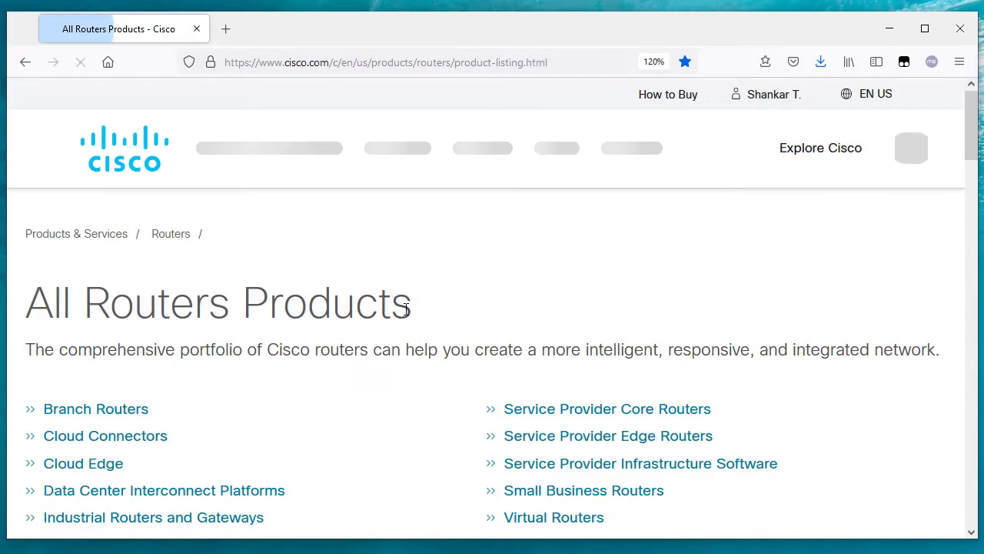
scroll("down", 3)
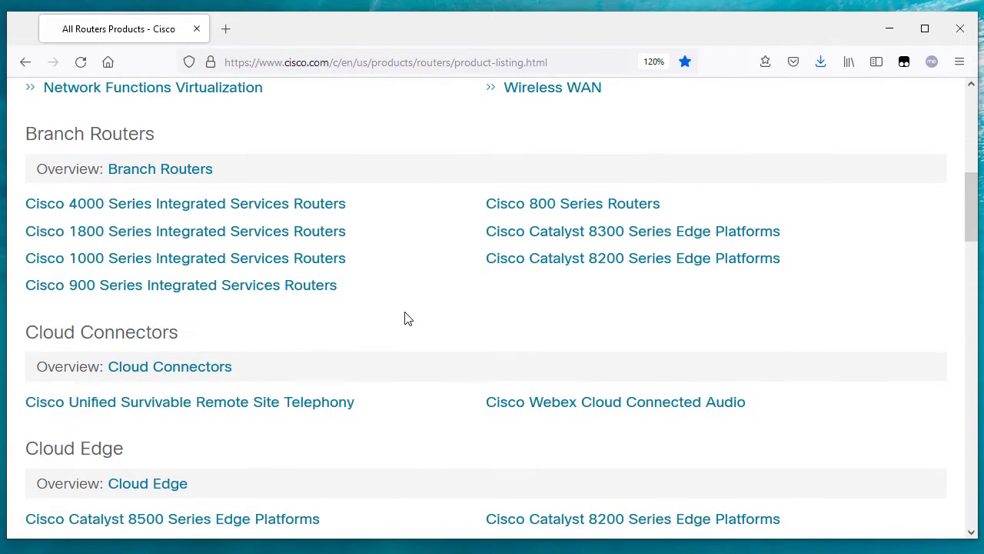
scroll("down", 3)
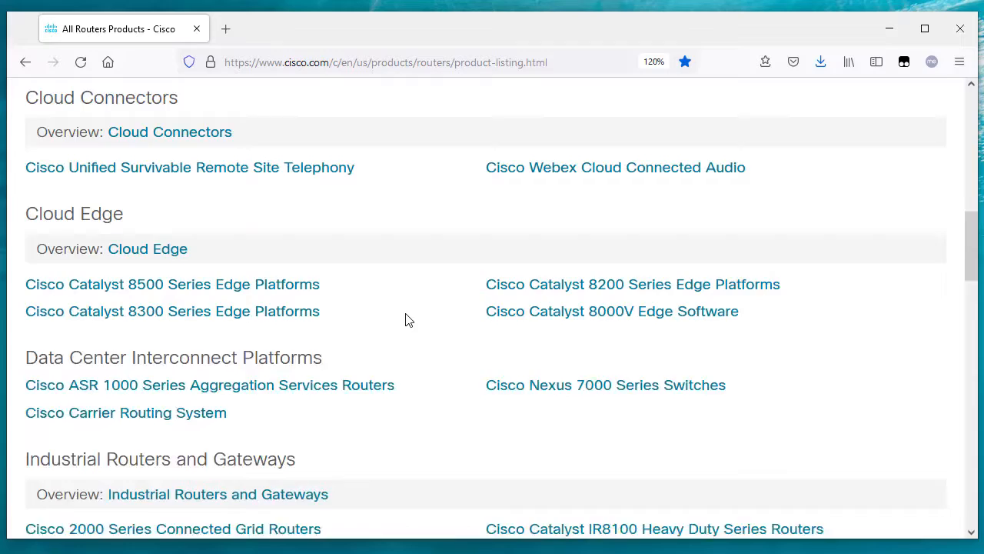
scroll("down", 3)
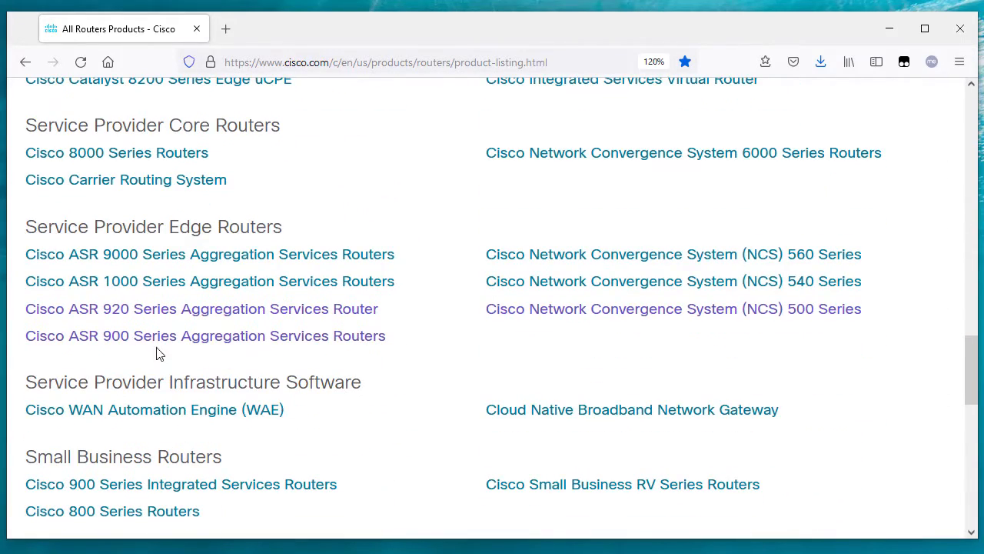
left_click(206, 335)
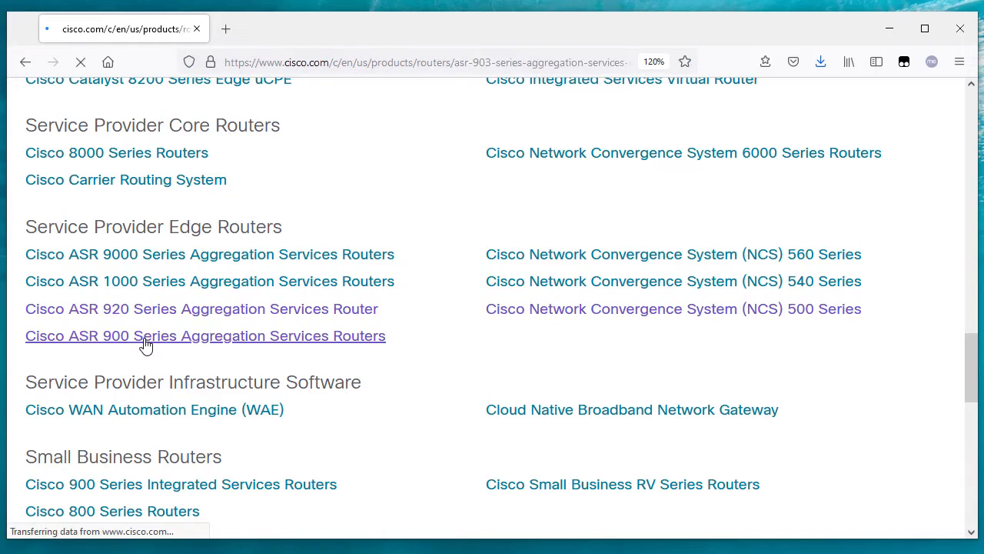
Step: Launch the ASR 903 360 Model View from the ASR 900 Series page
left_click(205, 335)
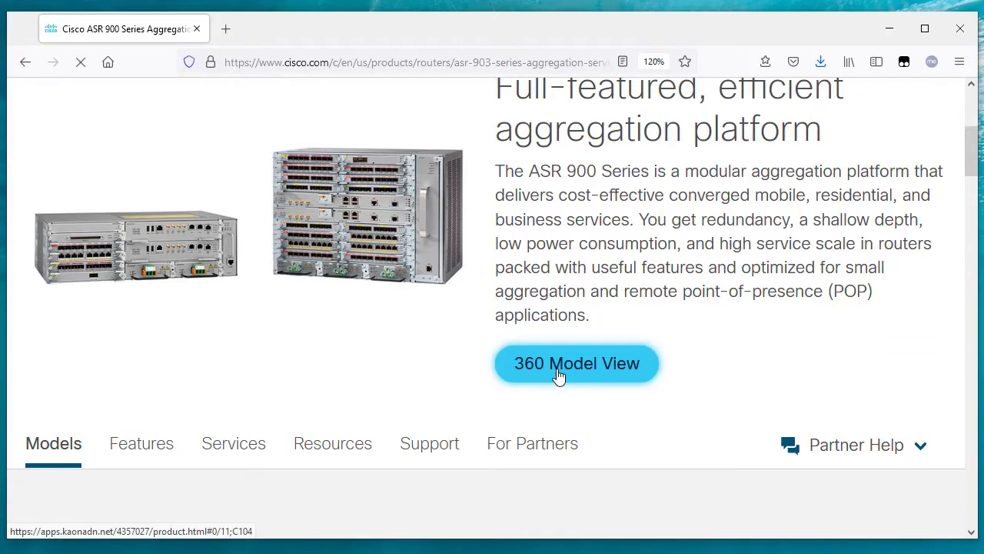
left_click(575, 362)
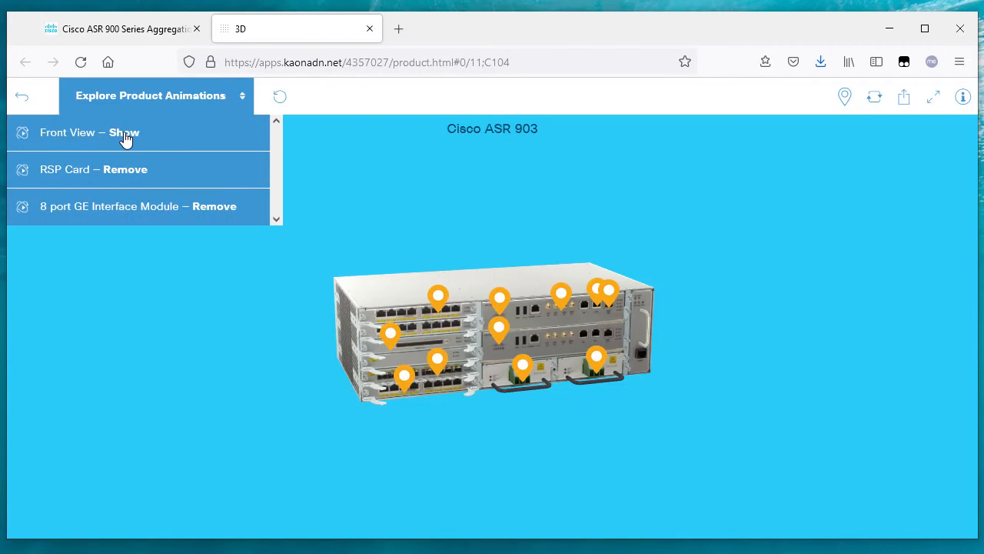
Step: Play Front View – Show, view and close the description, and rotate the chassis
left_click(89, 133)
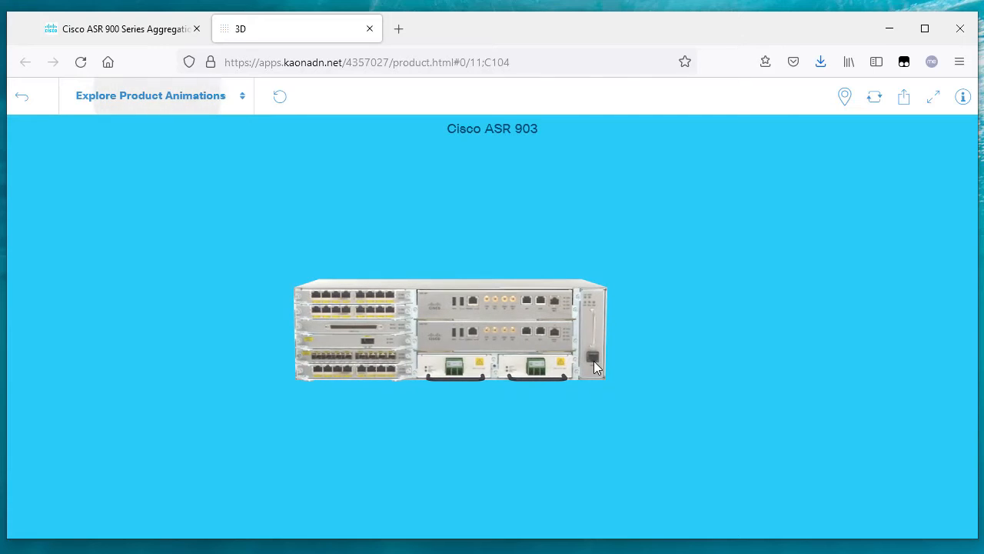
left_click(962, 96)
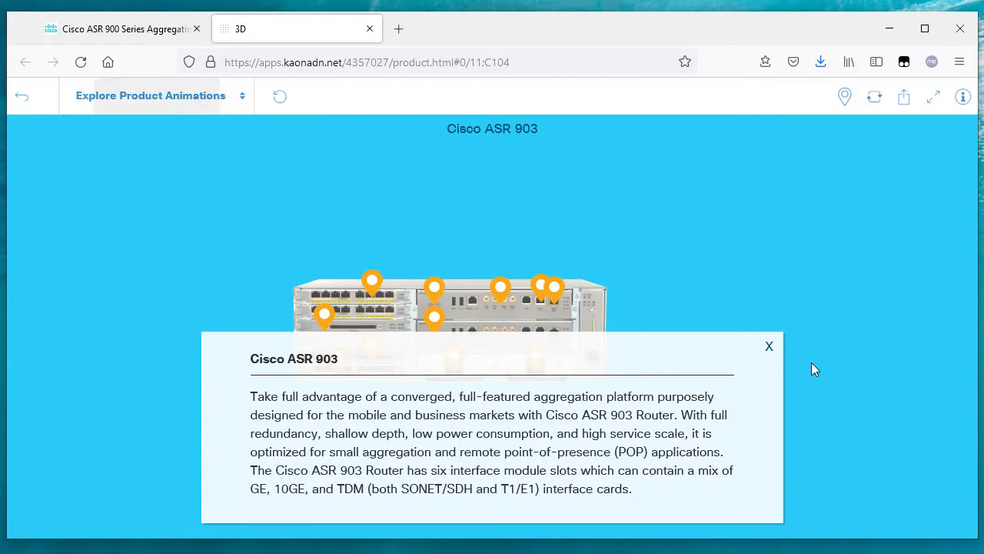
left_click(768, 346)
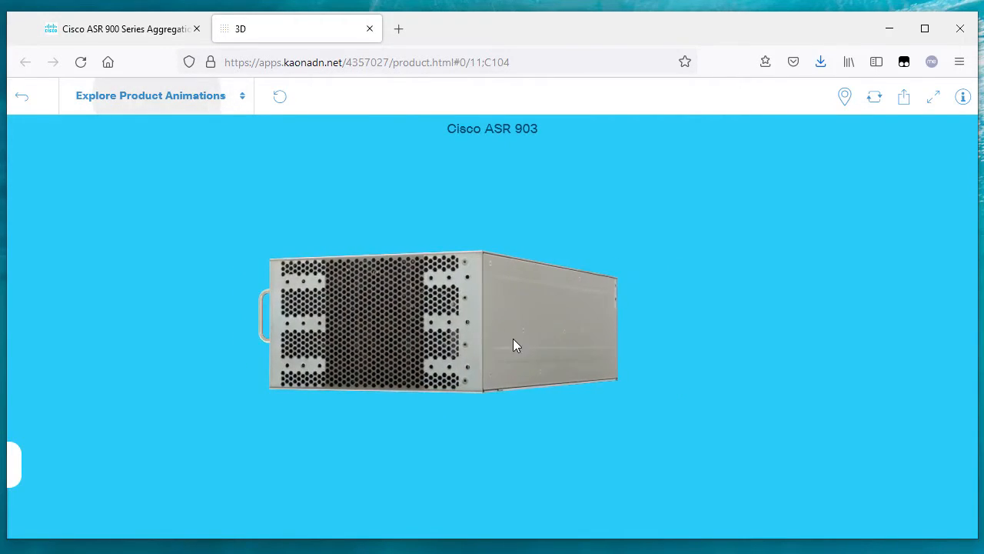
left_click_drag(515, 344, 523, 326)
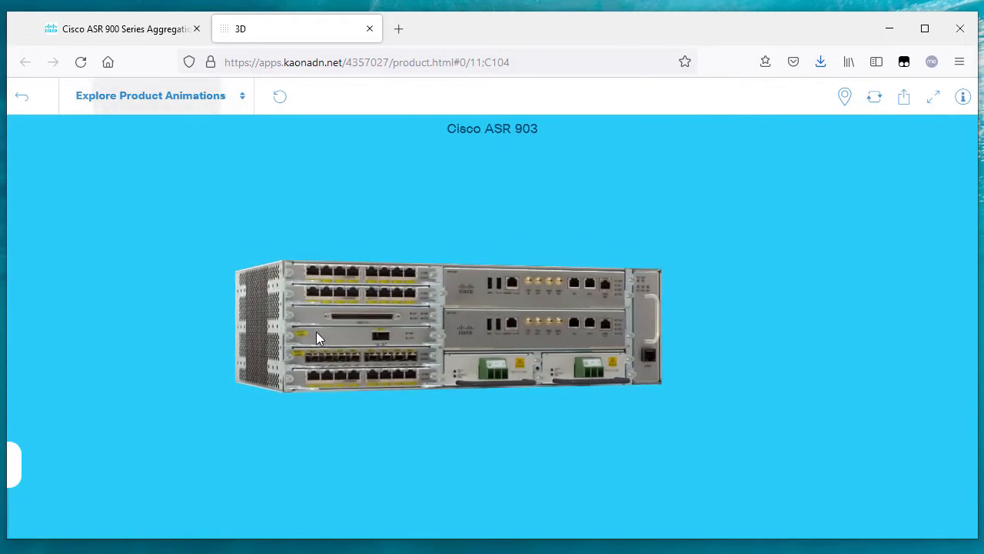
left_click(844, 96)
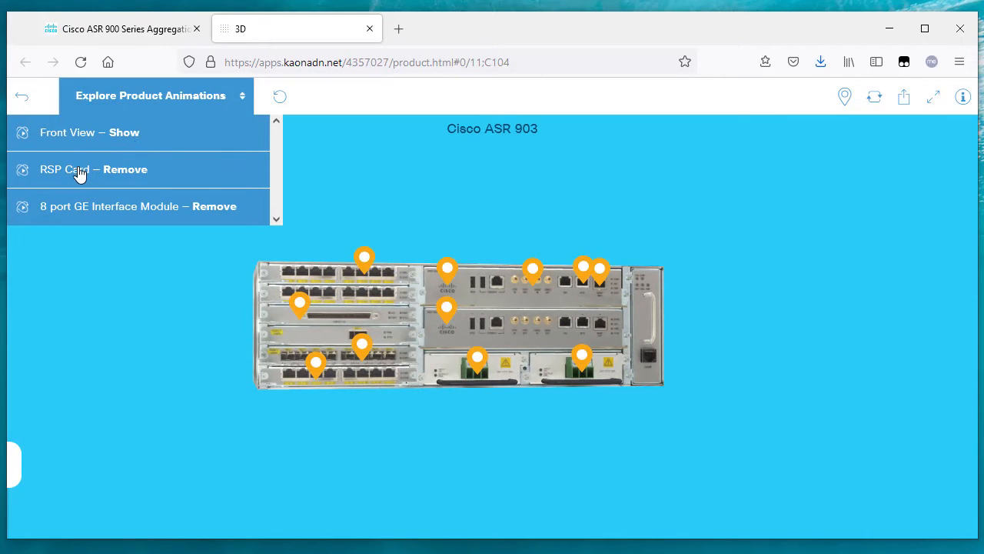
left_click(93, 169)
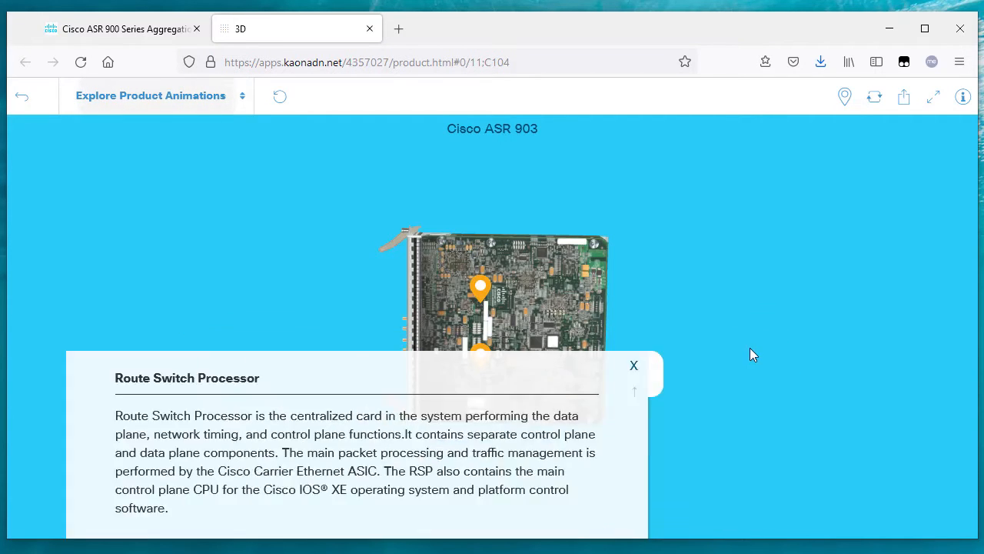
left_click(633, 365)
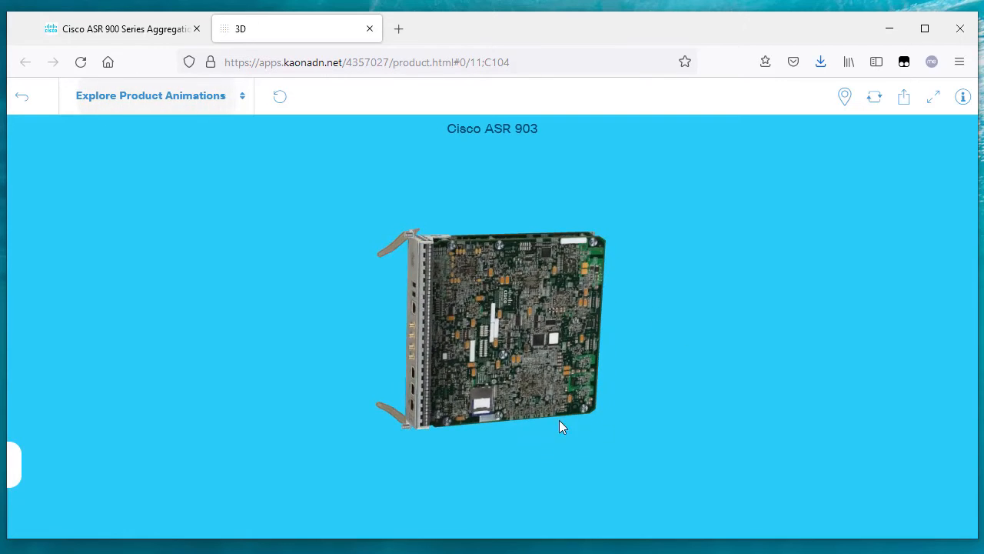
left_click_drag(561, 427, 507, 251)
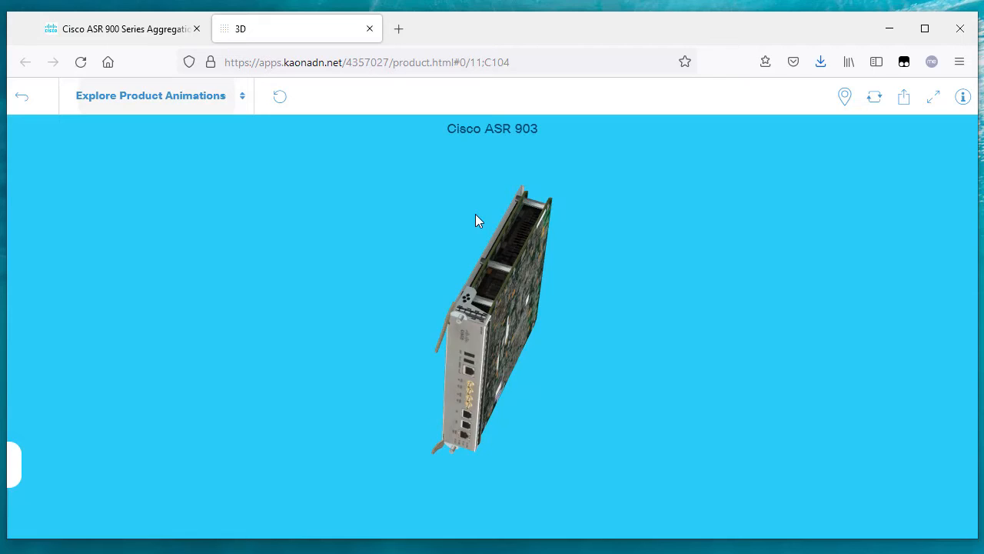
left_click_drag(476, 220, 526, 430)
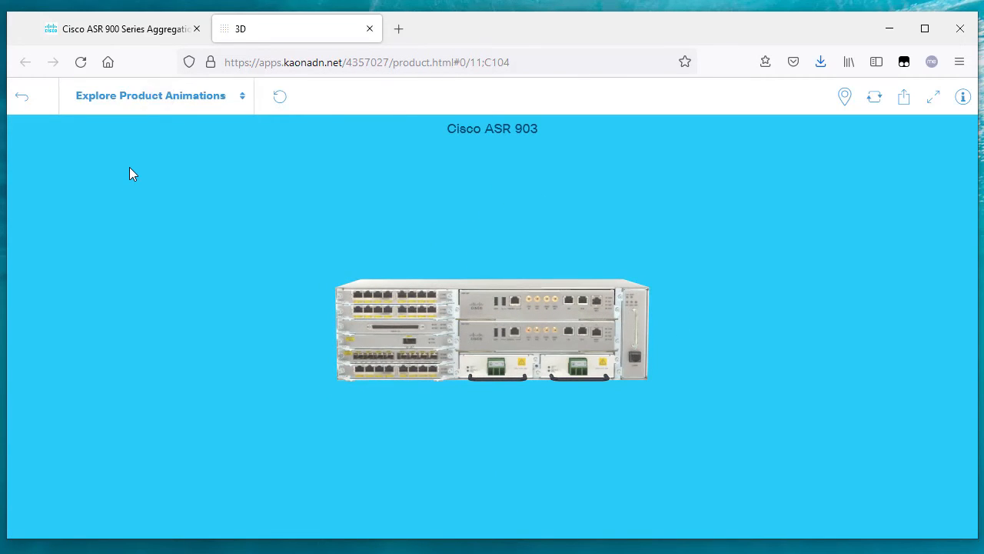
Step: Play the 8 port GE Interface Module Remove animation, then the Insert animation
left_click(150, 96)
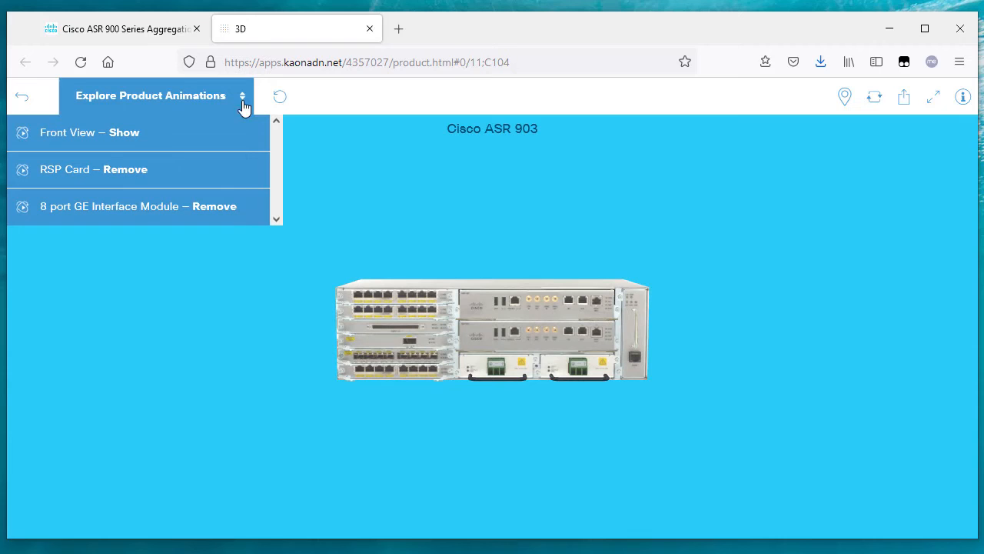
left_click(138, 206)
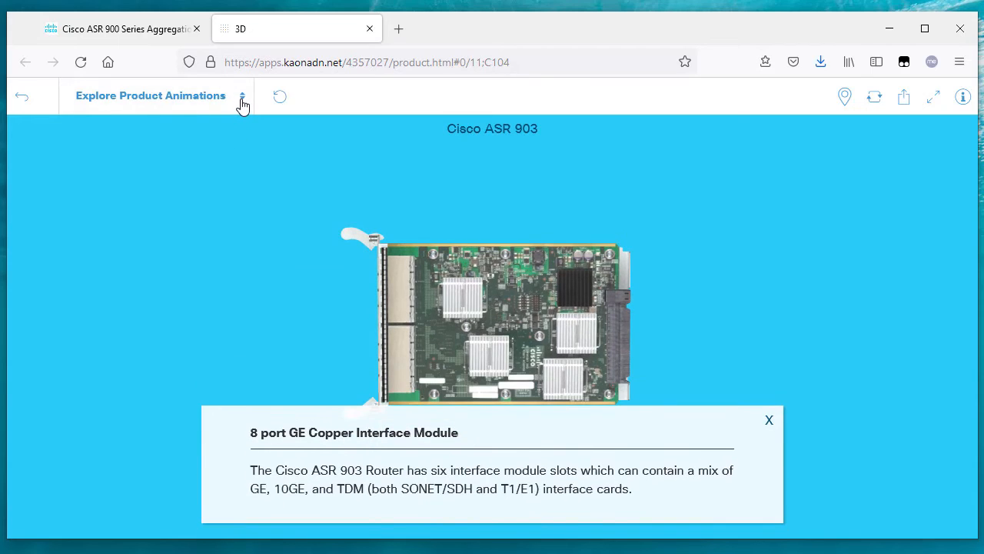
left_click(242, 100)
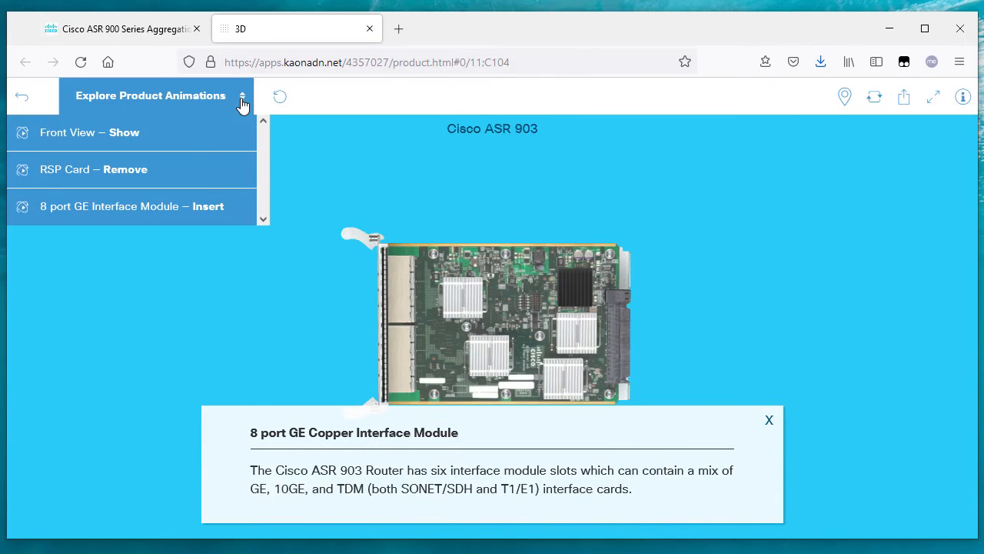
left_click(131, 206)
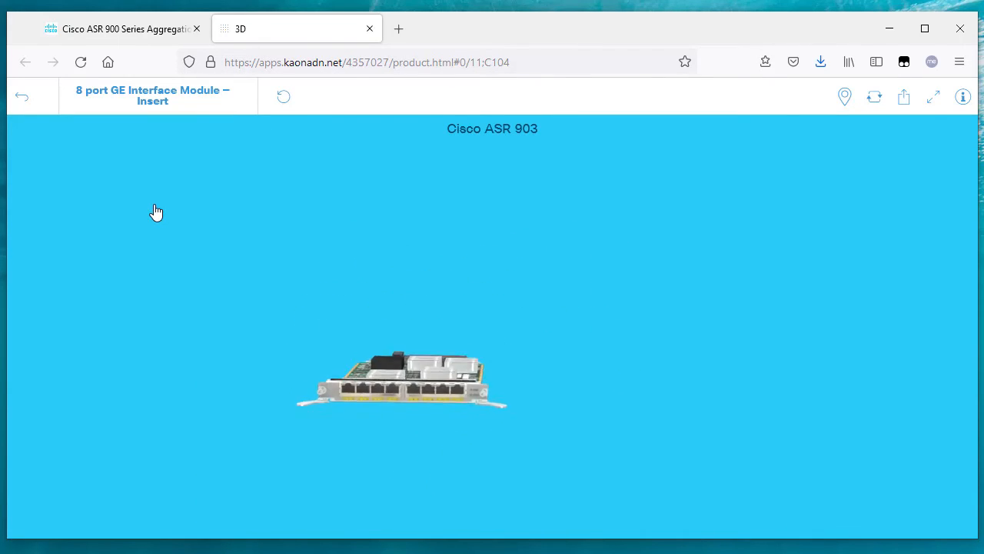